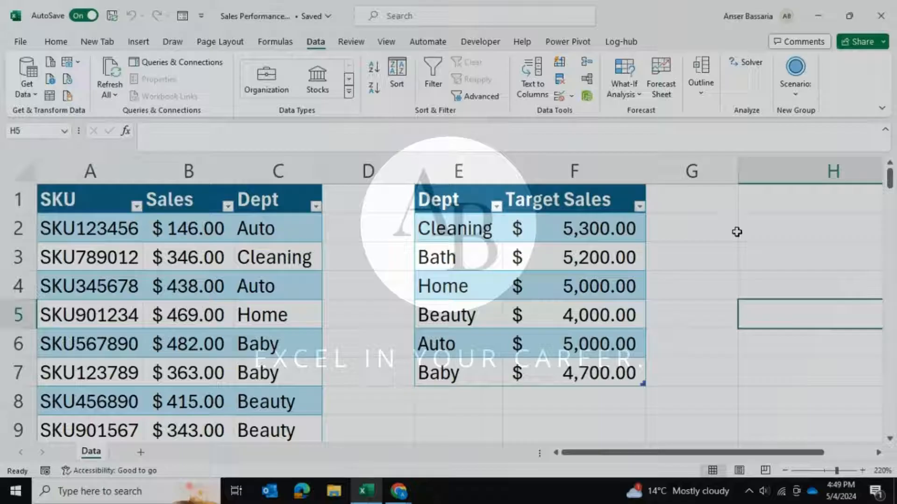
Step: Review the SALES_BY_SKU rows, selecting the first SKU and neighbouring cells
{"action": "left_click", "coordinate": [809, 228]}
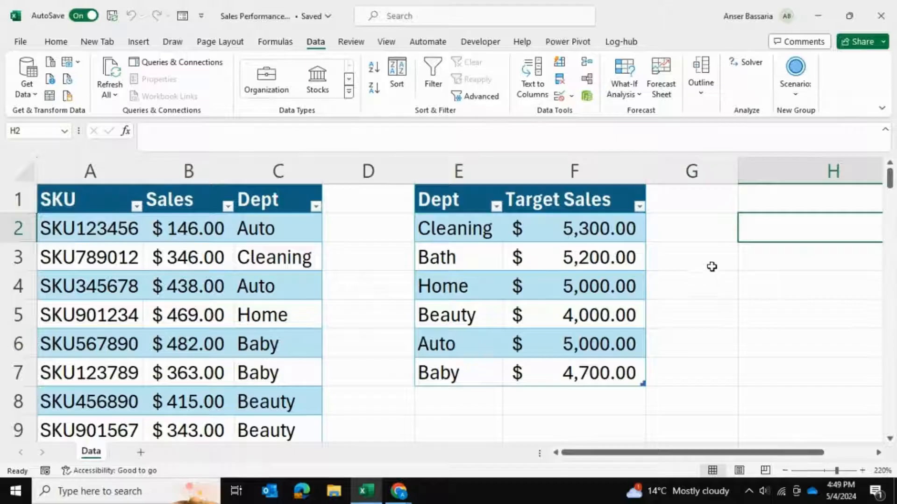
{"action": "mouse_move", "coordinate": [720, 290]}
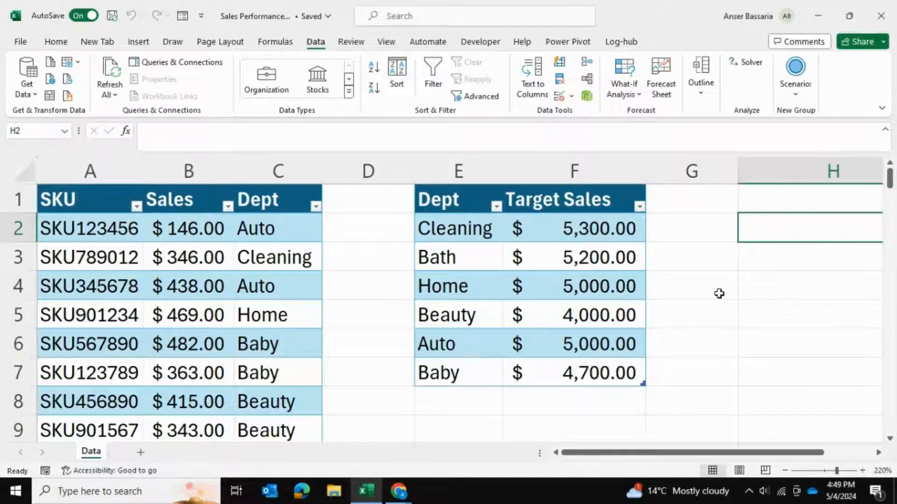
{"action": "scroll", "scroll_direction": "down", "scroll_amount": 3}
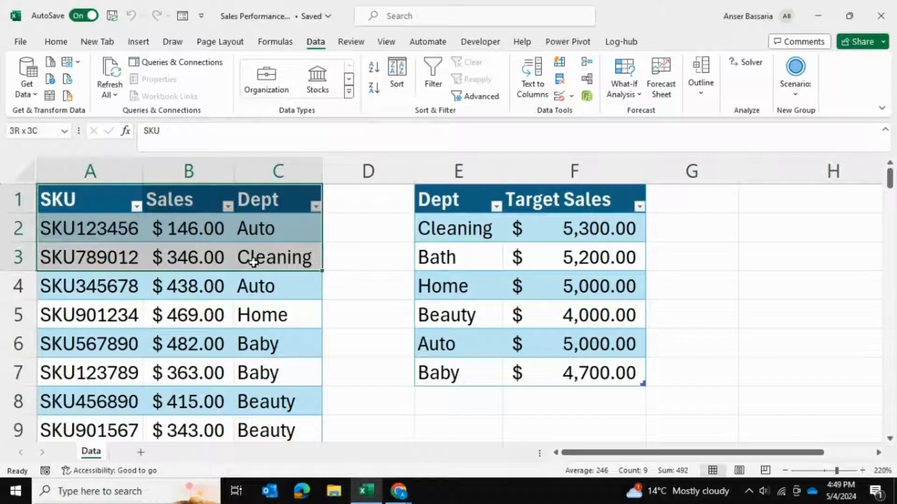
{"action": "left_click", "coordinate": [368, 228]}
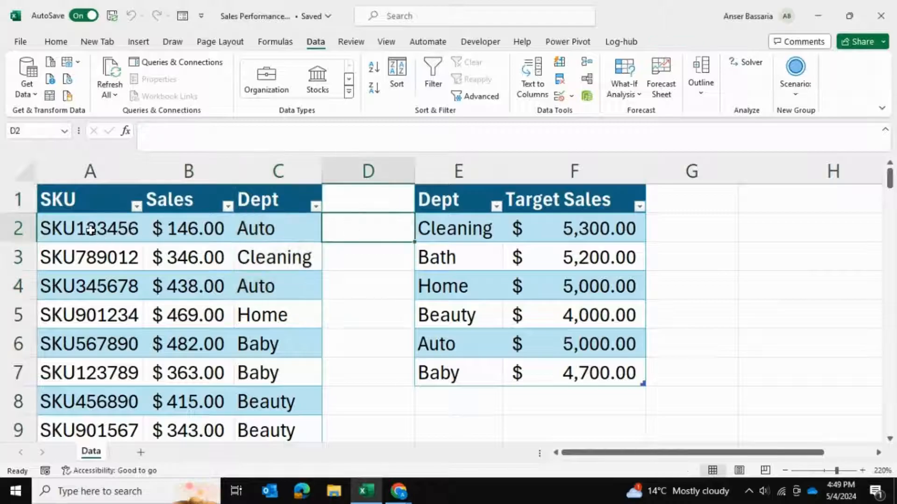
{"action": "left_click", "coordinate": [89, 227]}
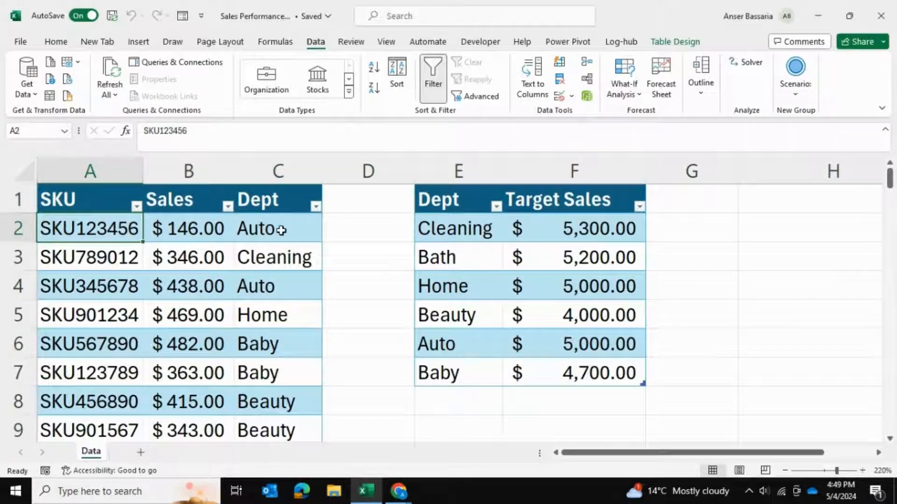
{"action": "left_click", "coordinate": [188, 228]}
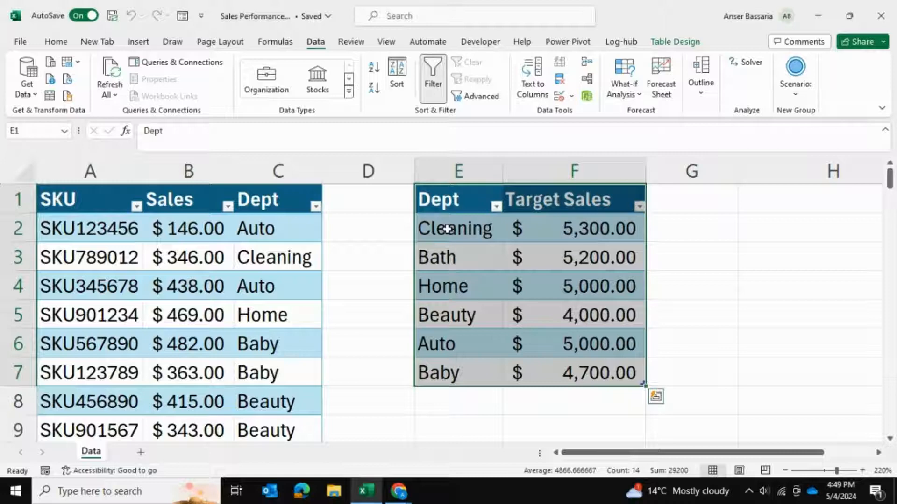
{"action": "left_click", "coordinate": [832, 285]}
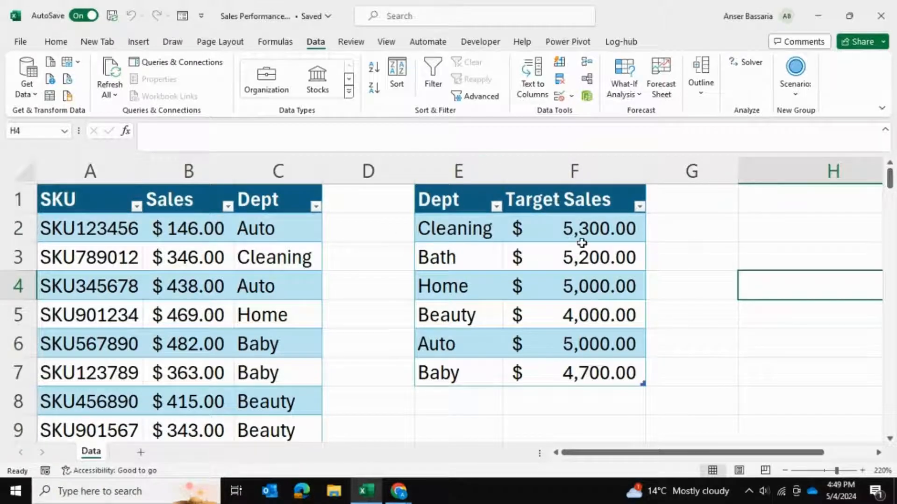
{"action": "mouse_move", "coordinate": [528, 220]}
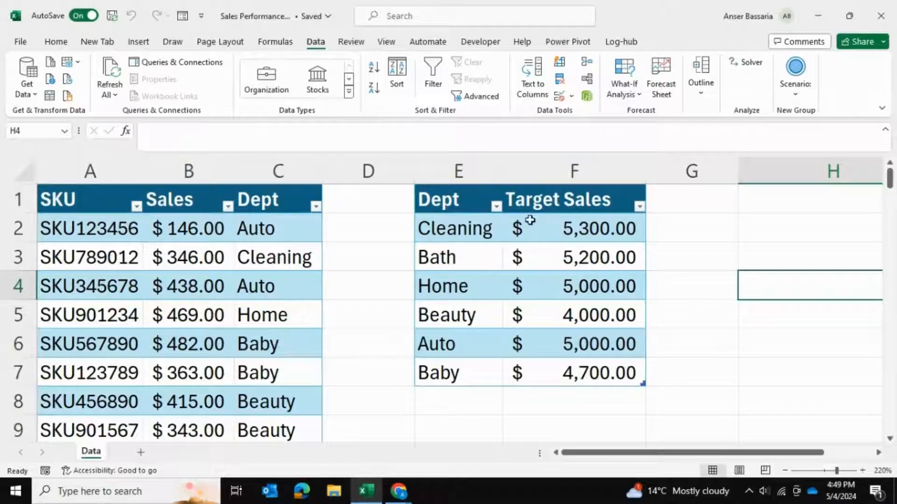
{"action": "mouse_move", "coordinate": [277, 170]}
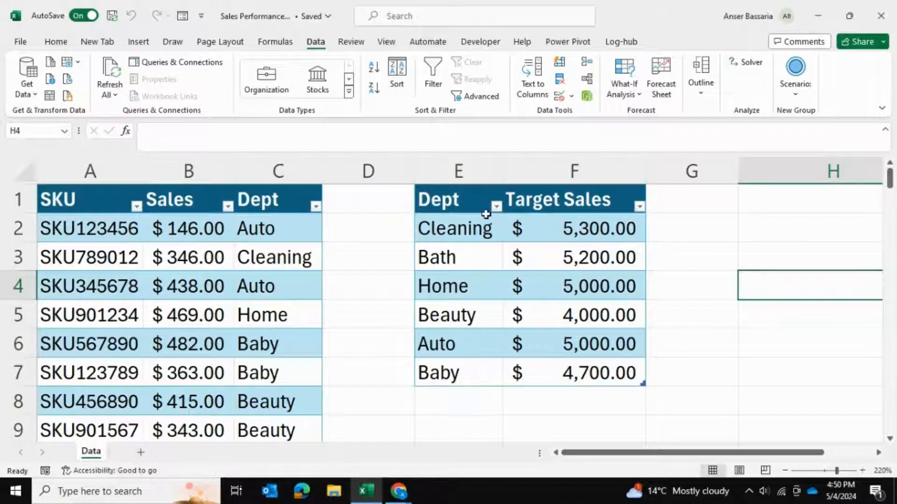
Step: Select the Dept column of TARGET_SALES alongside the sales Dept column to compare them, then deselect
{"action": "left_click", "coordinate": [457, 199]}
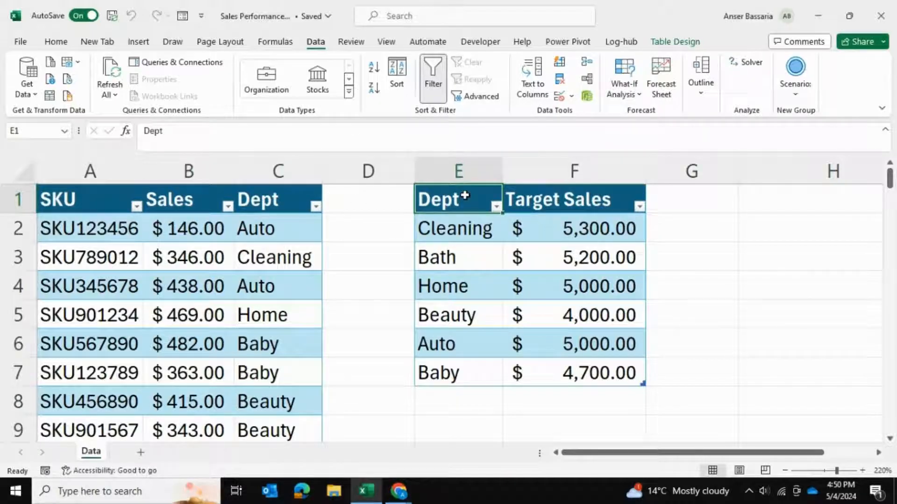
{"action": "left_click", "coordinate": [458, 228]}
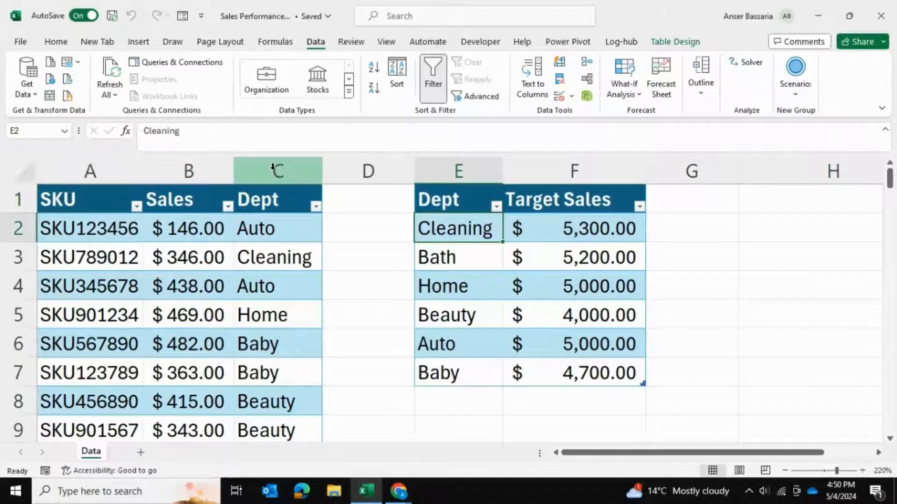
{"action": "left_click", "coordinate": [457, 170]}
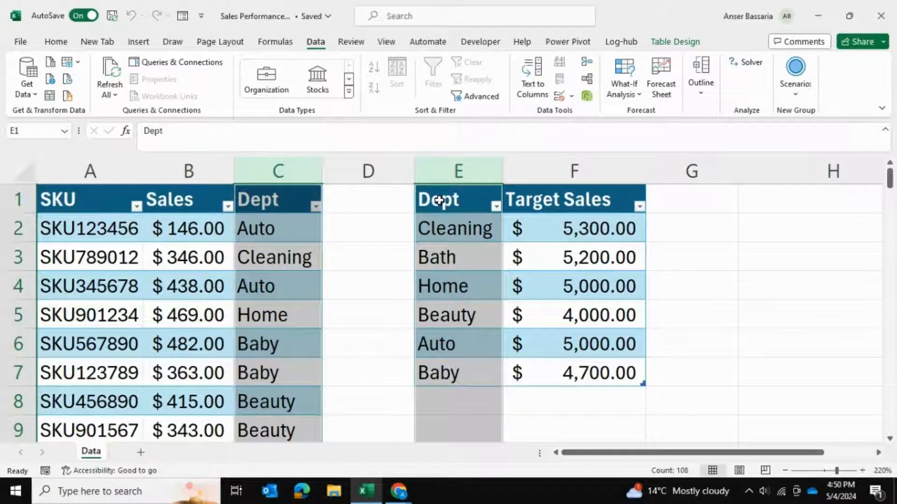
{"action": "left_click", "coordinate": [692, 199]}
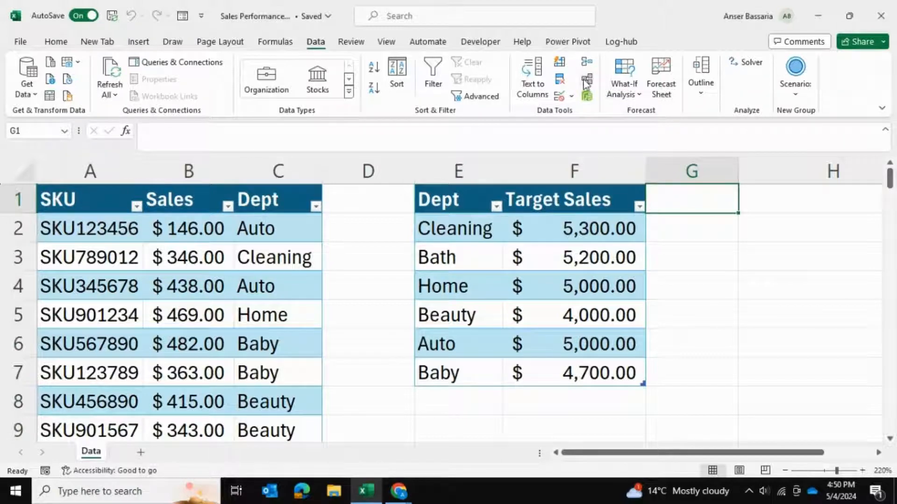
{"action": "mouse_move", "coordinate": [587, 85]}
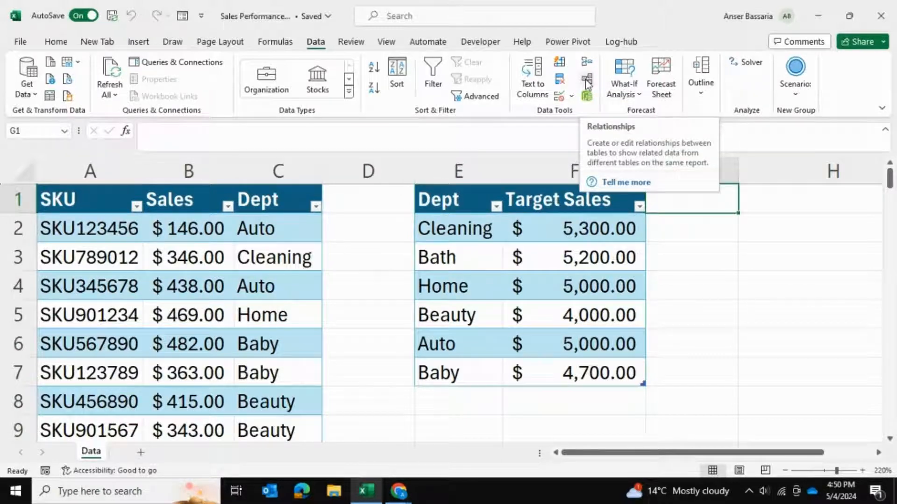
Step: Define a new relationship from TARGET_SALES Dept to SALES_BY_SKU with Dept as the related column
{"action": "left_click", "coordinate": [587, 78]}
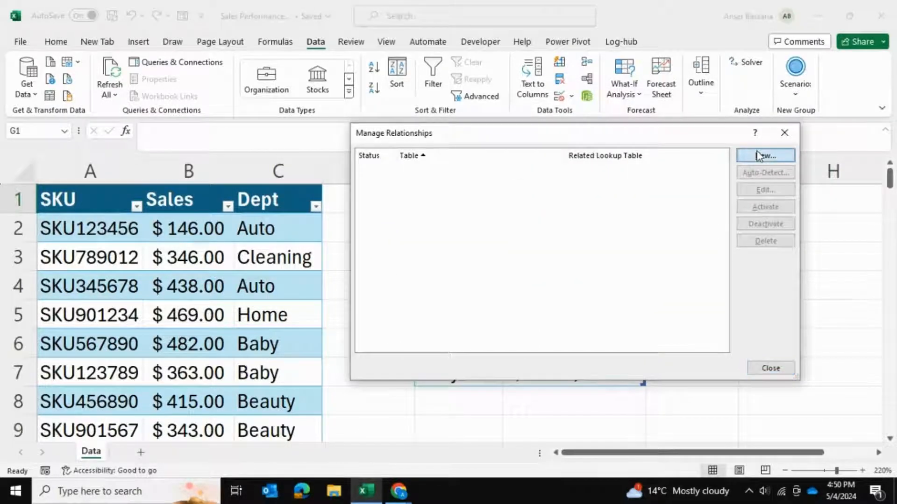
{"action": "left_click", "coordinate": [765, 155]}
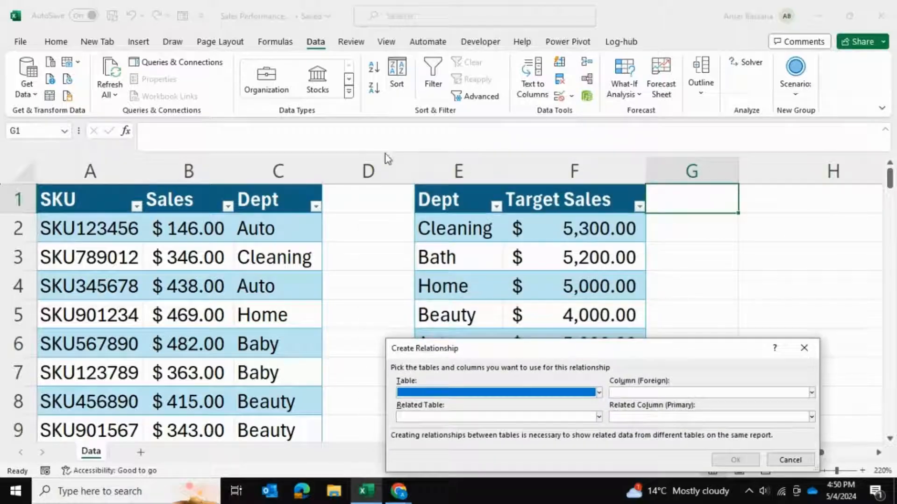
{"action": "mouse_move", "coordinate": [523, 223]}
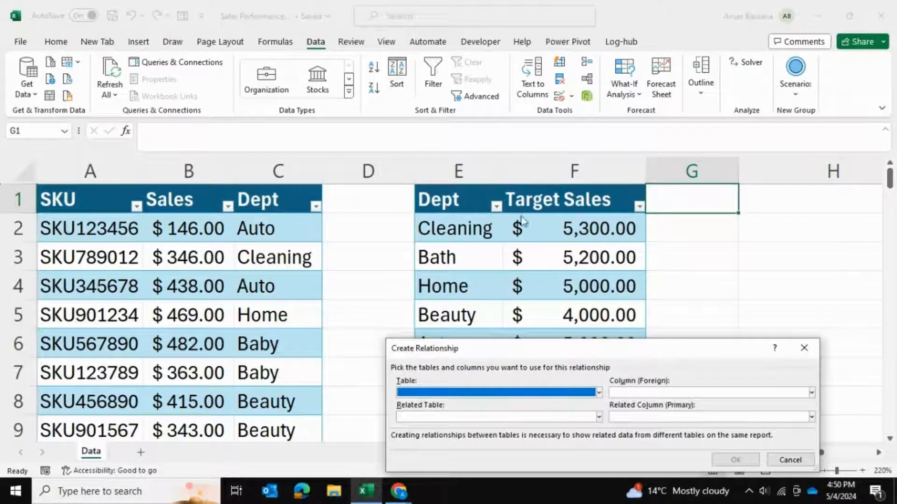
{"action": "mouse_move", "coordinate": [154, 254]}
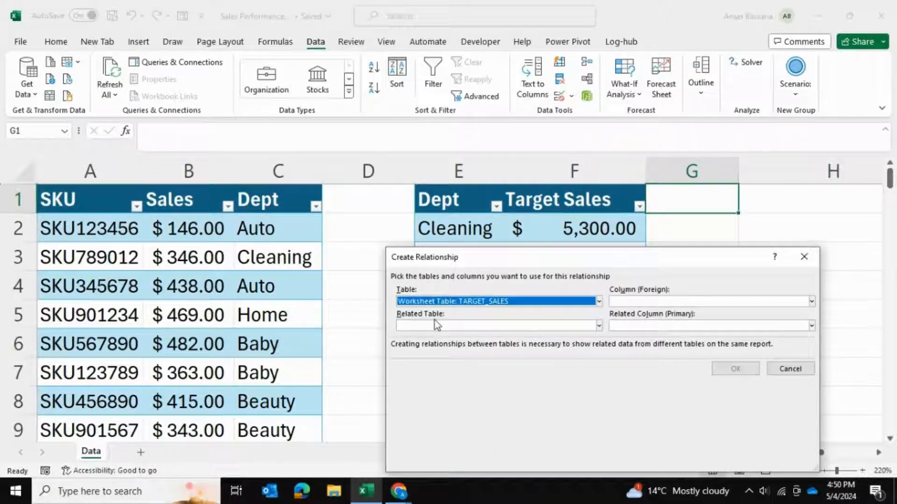
{"action": "left_click", "coordinate": [597, 325]}
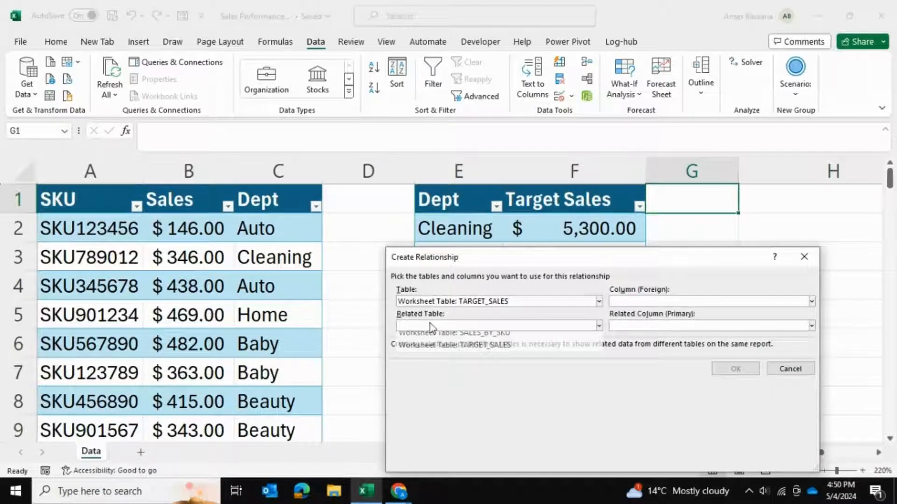
{"action": "left_click", "coordinate": [597, 326]}
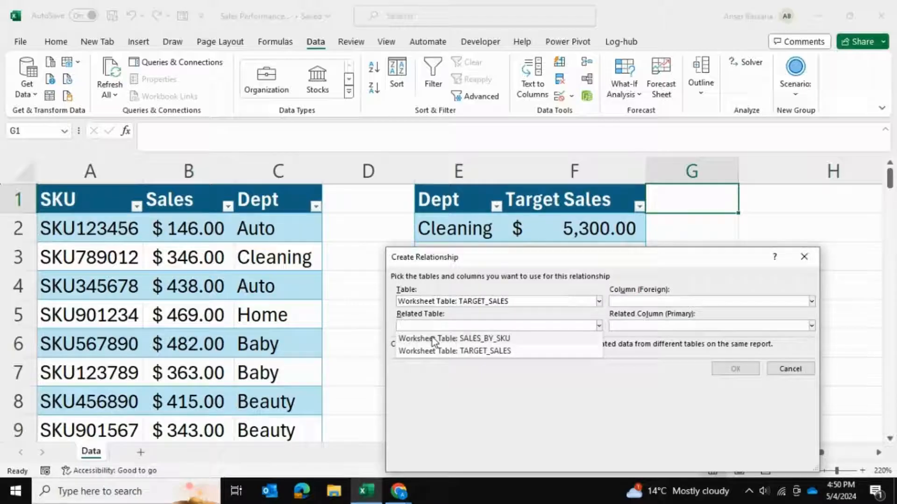
{"action": "left_click", "coordinate": [452, 338]}
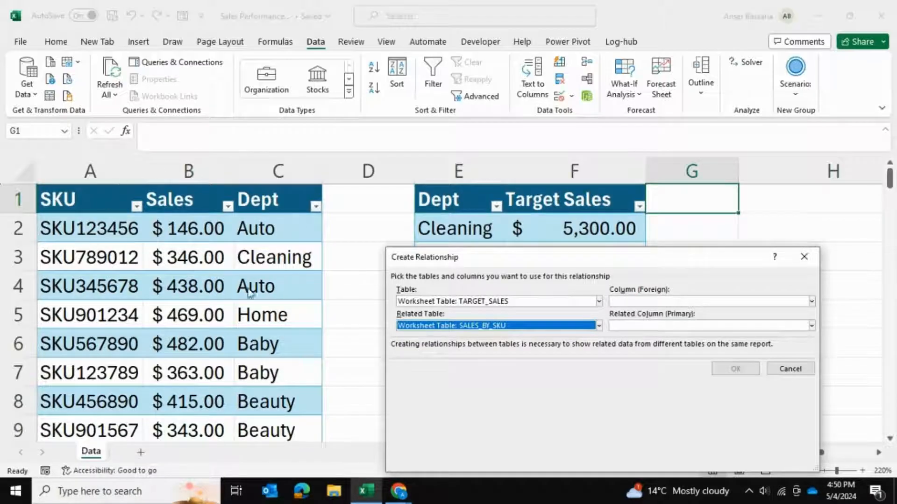
{"action": "mouse_move", "coordinate": [612, 272]}
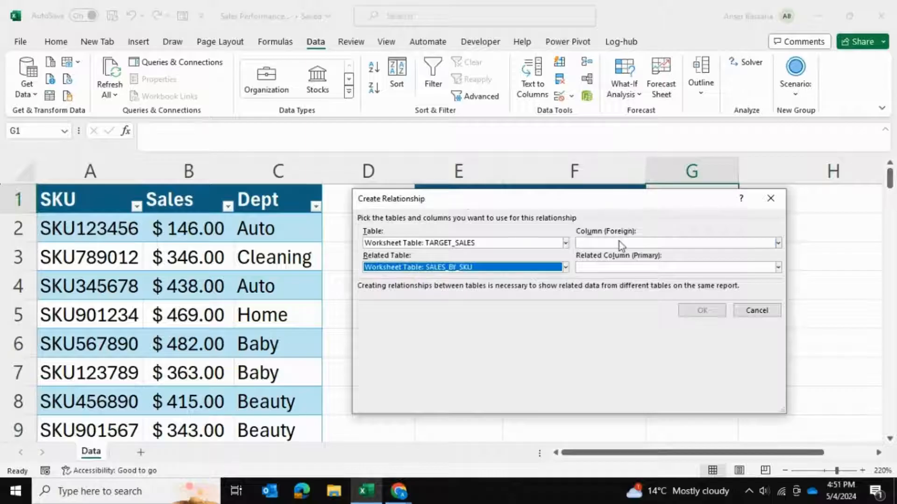
{"action": "left_click", "coordinate": [777, 242]}
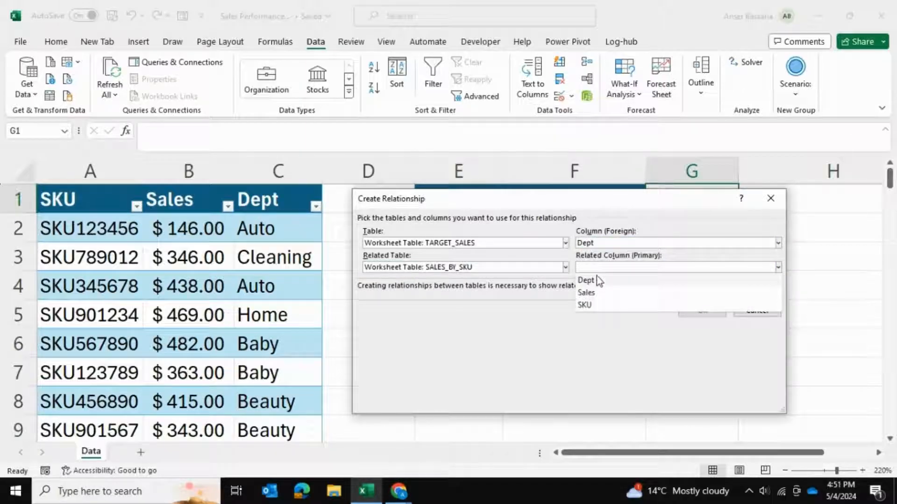
{"action": "left_click", "coordinate": [587, 280]}
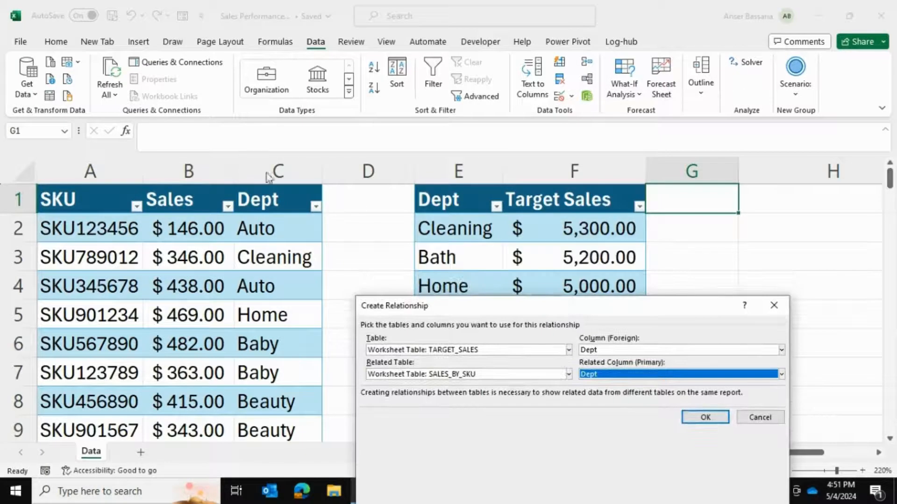
{"action": "mouse_move", "coordinate": [705, 417]}
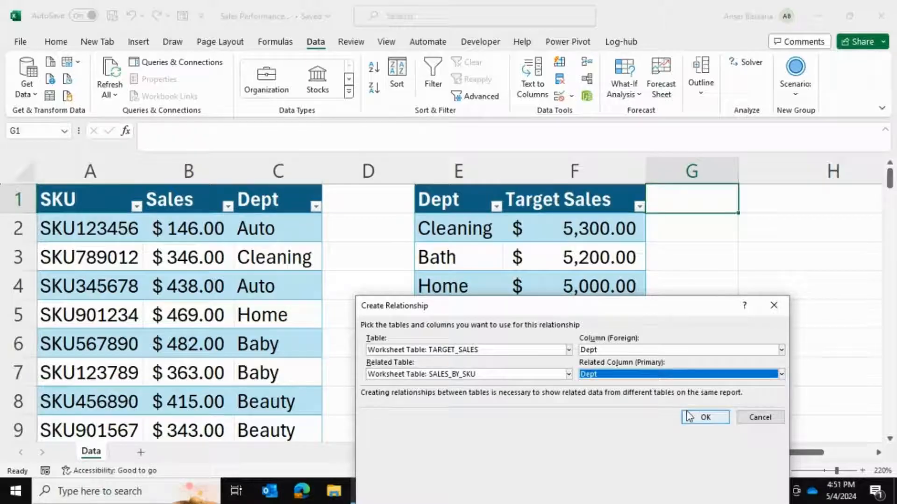
Step: Confirm the Dept relationship and go to the Power Pivot commands to manage the data model
{"action": "left_click", "coordinate": [705, 416]}
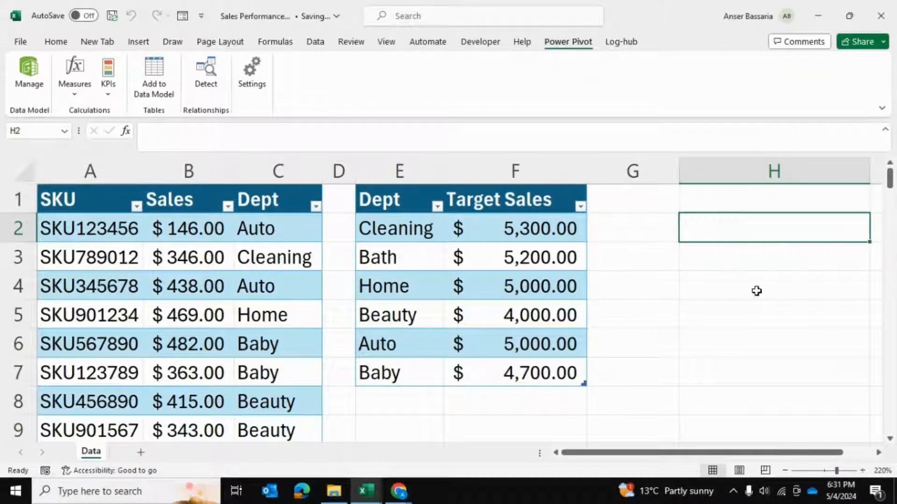
{"action": "left_click", "coordinate": [773, 286]}
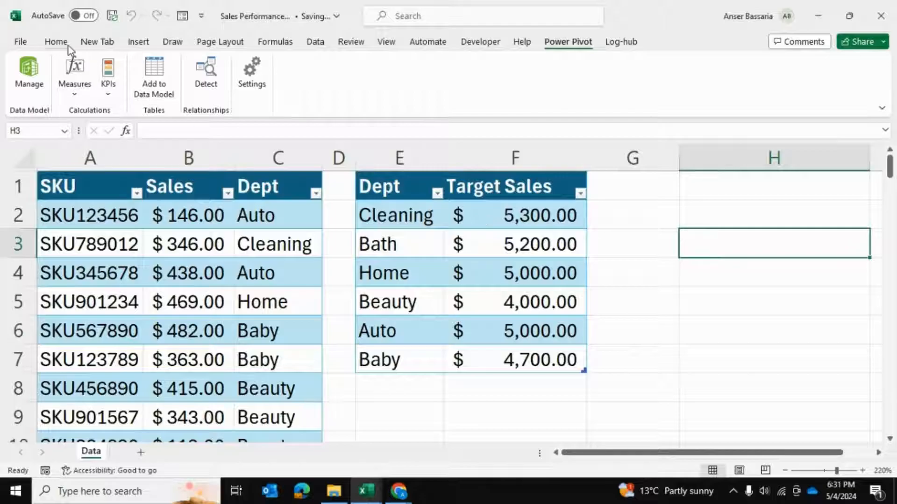
{"action": "left_click", "coordinate": [56, 41]}
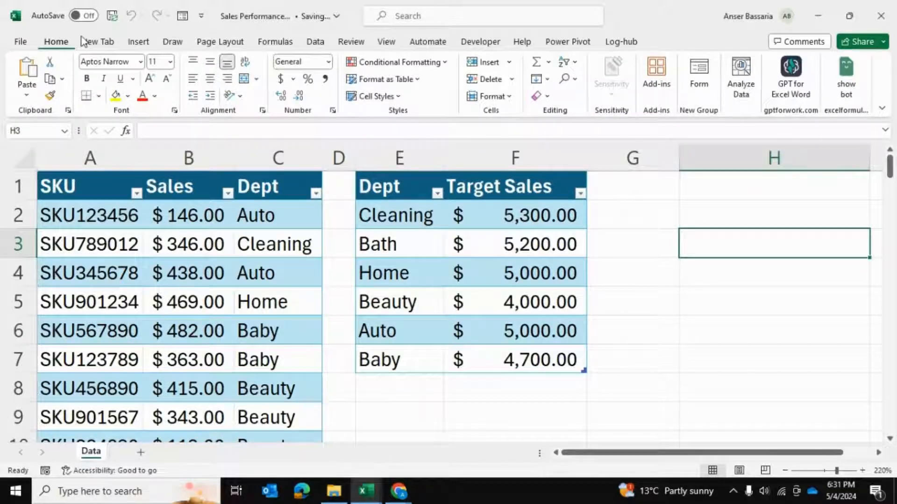
{"action": "left_click", "coordinate": [315, 41]}
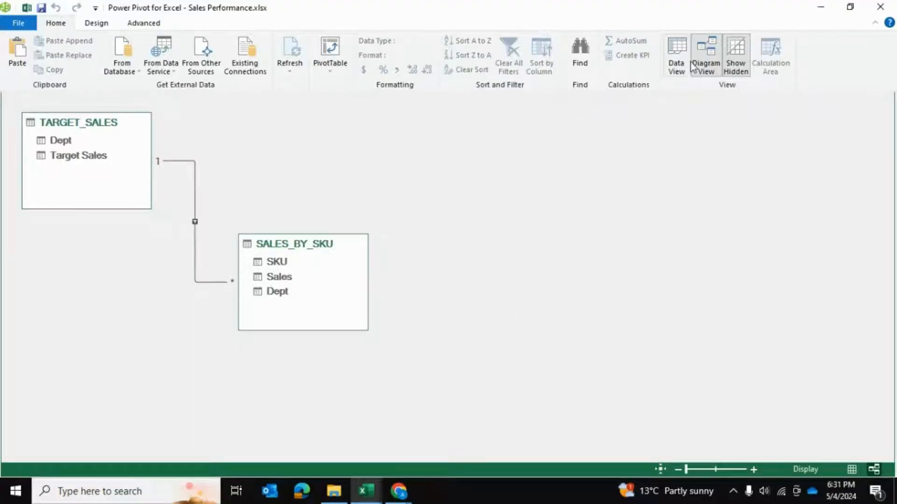
{"action": "left_click", "coordinate": [676, 55]}
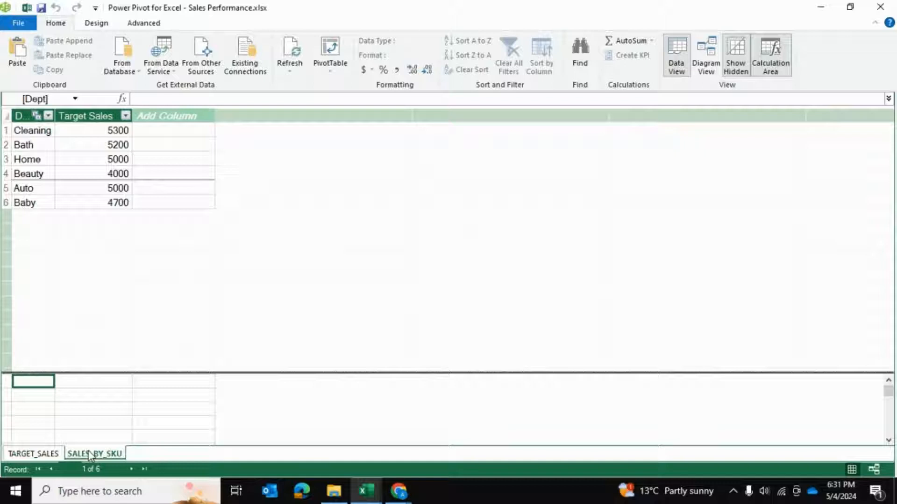
{"action": "left_click", "coordinate": [95, 454]}
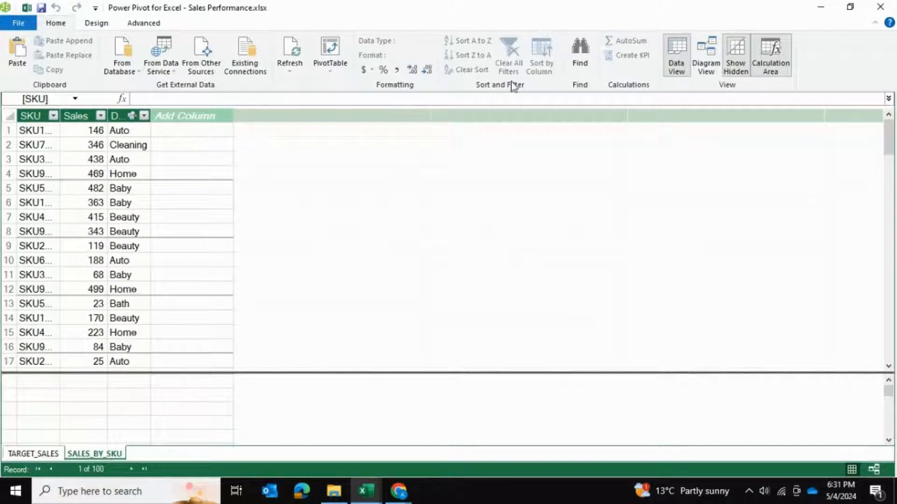
{"action": "left_click", "coordinate": [704, 55]}
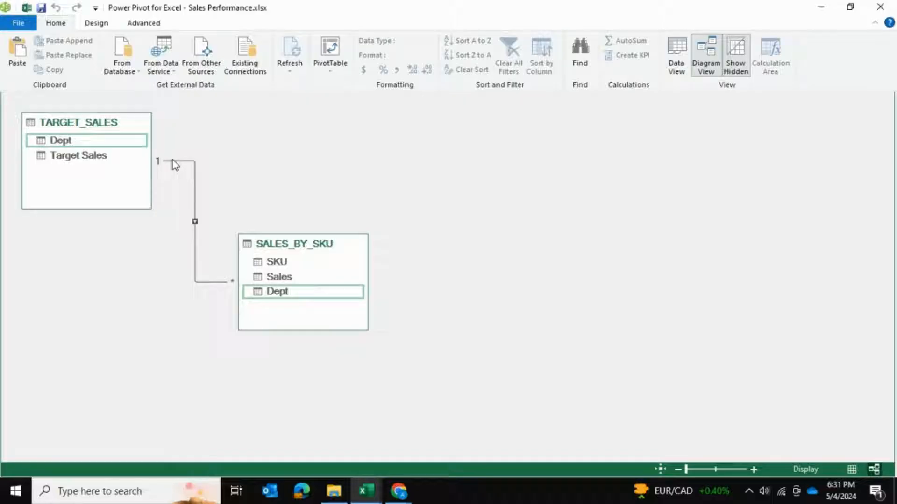
{"action": "left_click", "coordinate": [292, 161]}
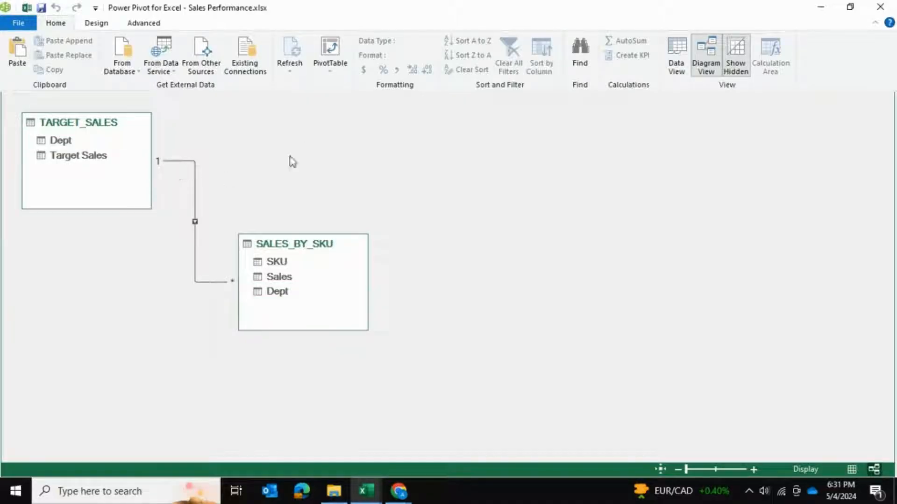
Step: Insert a data-model PivotTable on a new worksheet and show its field list
{"action": "left_click", "coordinate": [330, 54]}
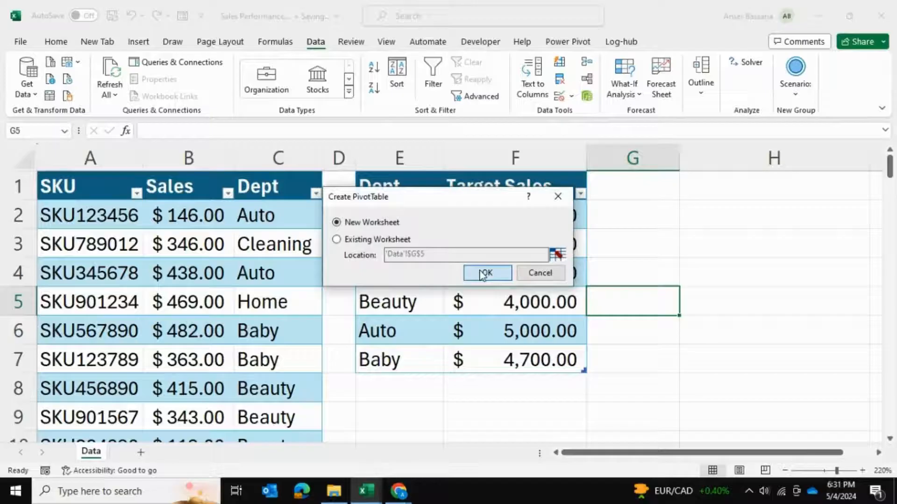
{"action": "left_click", "coordinate": [486, 273]}
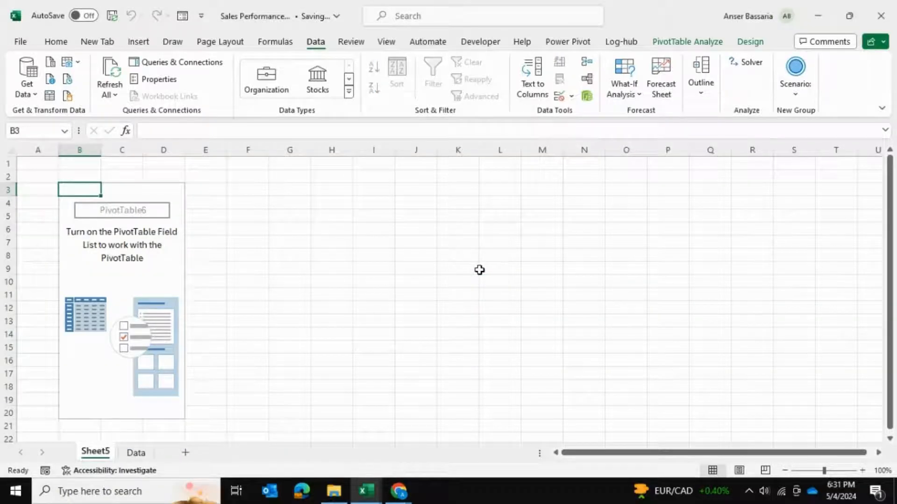
{"action": "right_click", "coordinate": [121, 269]}
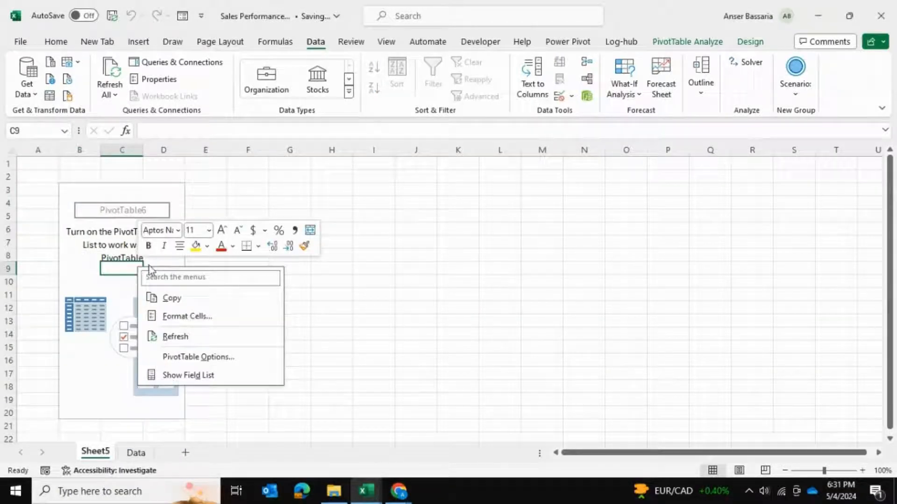
{"action": "mouse_move", "coordinate": [188, 375]}
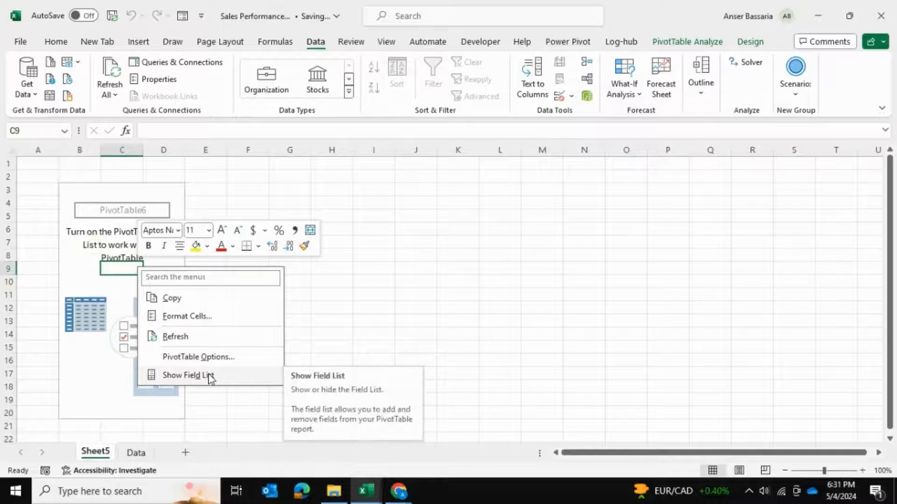
{"action": "left_click", "coordinate": [190, 376]}
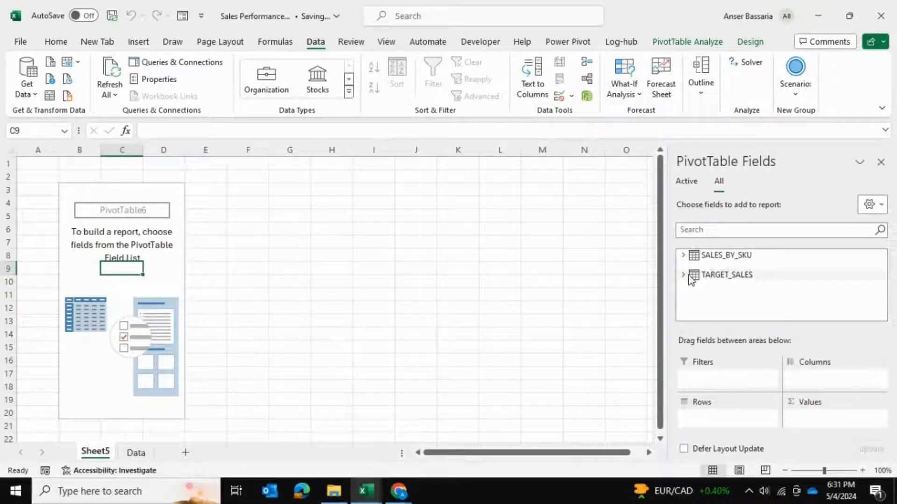
Step: Add TARGET_SALES Dept as rows and Target Sales as values, naming the value field Target Sales
{"action": "left_click", "coordinate": [689, 274]}
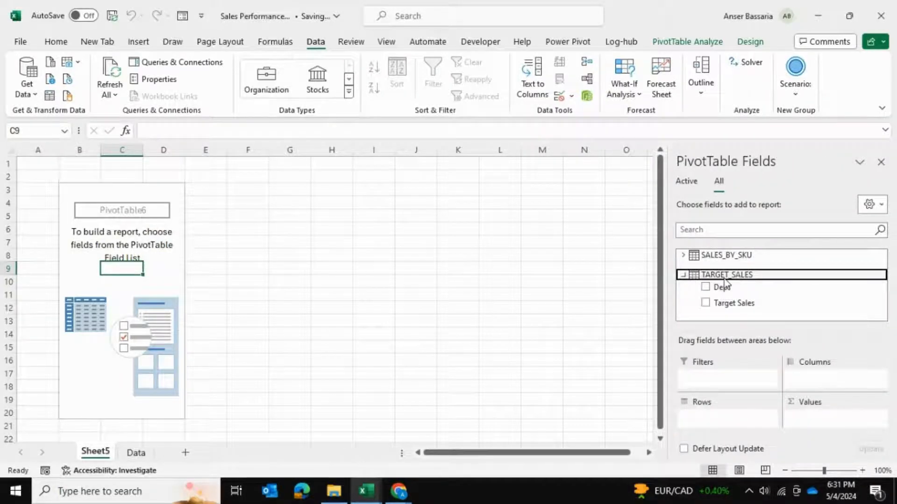
{"action": "left_click", "coordinate": [135, 453]}
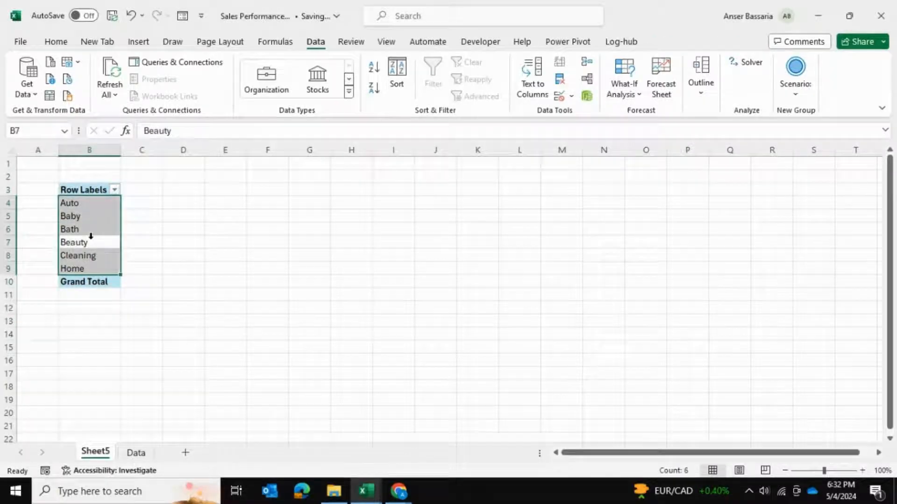
{"action": "left_click", "coordinate": [88, 255]}
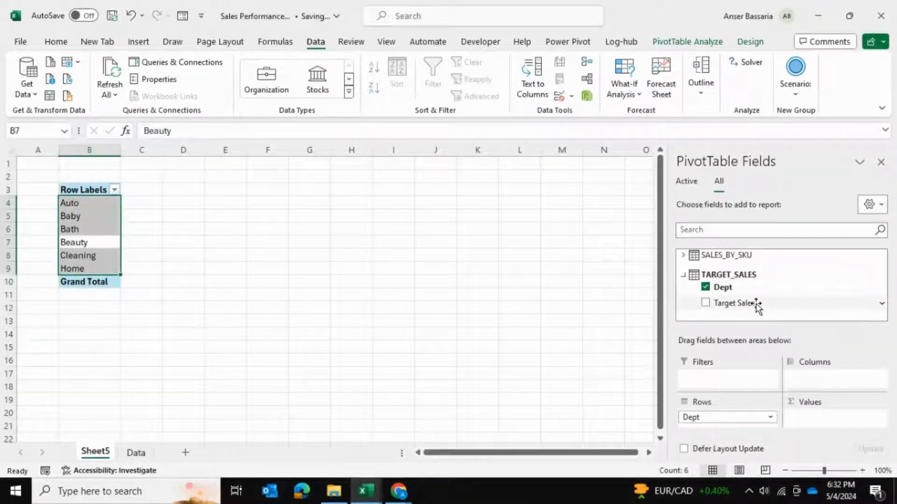
{"action": "left_click", "coordinate": [706, 302]}
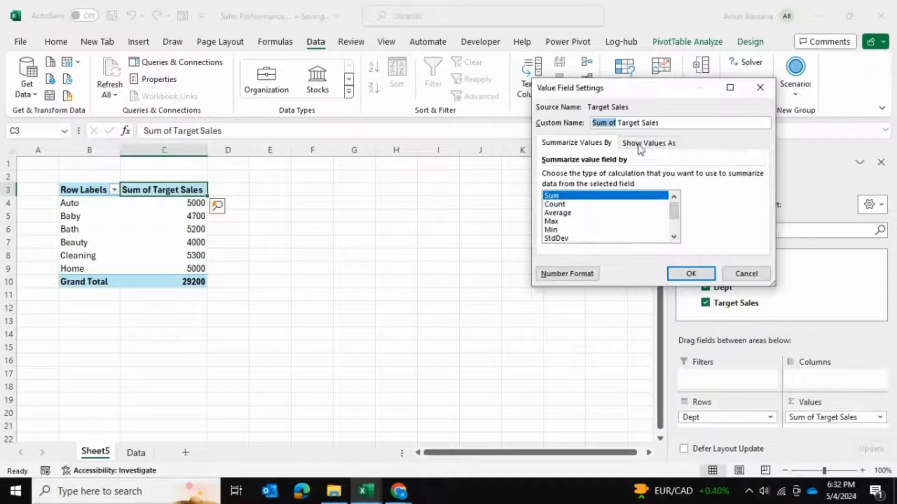
{"action": "left_click", "coordinate": [689, 273]}
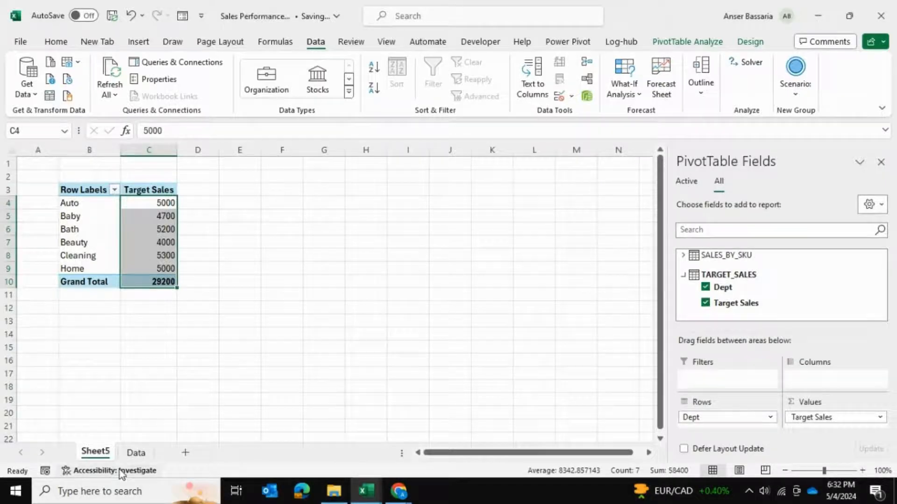
Step: Flip between the Data sheet and Sheet5 to compare the source tables with the PivotTable
{"action": "left_click", "coordinate": [136, 453]}
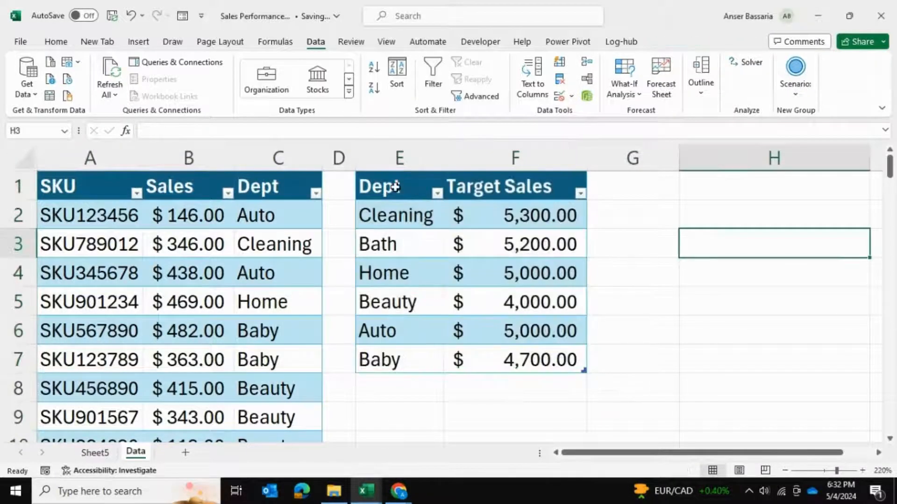
{"action": "left_click", "coordinate": [394, 185]}
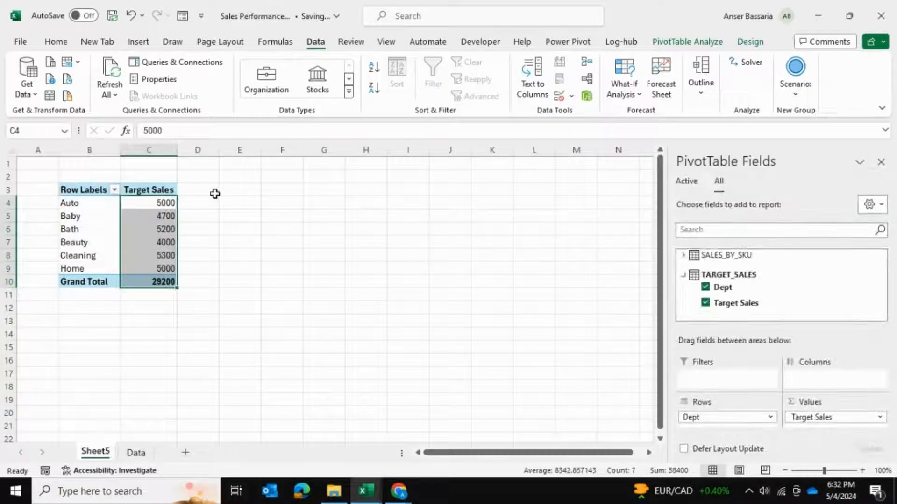
{"action": "left_click", "coordinate": [197, 203]}
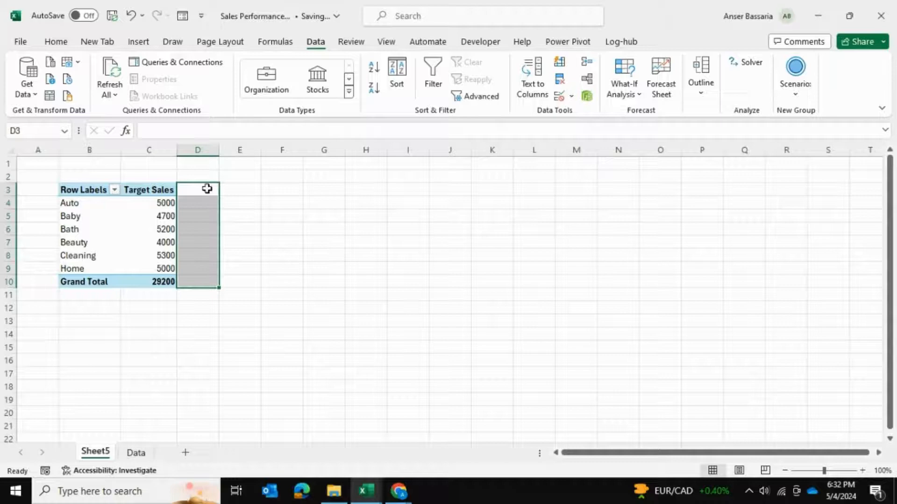
{"action": "left_click", "coordinate": [135, 452]}
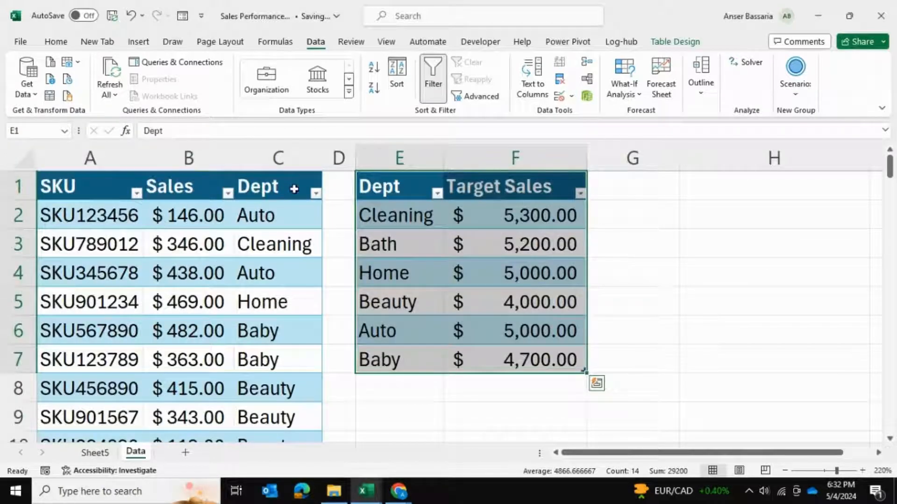
{"action": "left_click", "coordinate": [188, 214]}
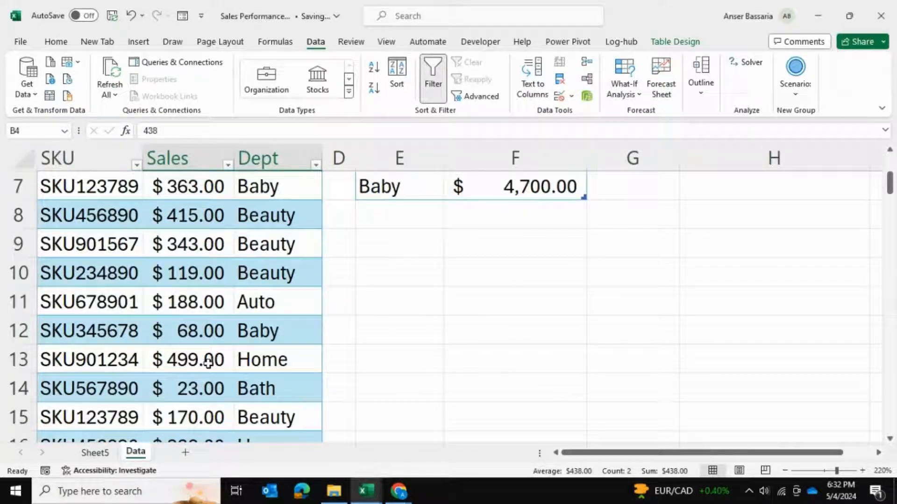
{"action": "scroll", "scroll_direction": "up", "scroll_amount": 3}
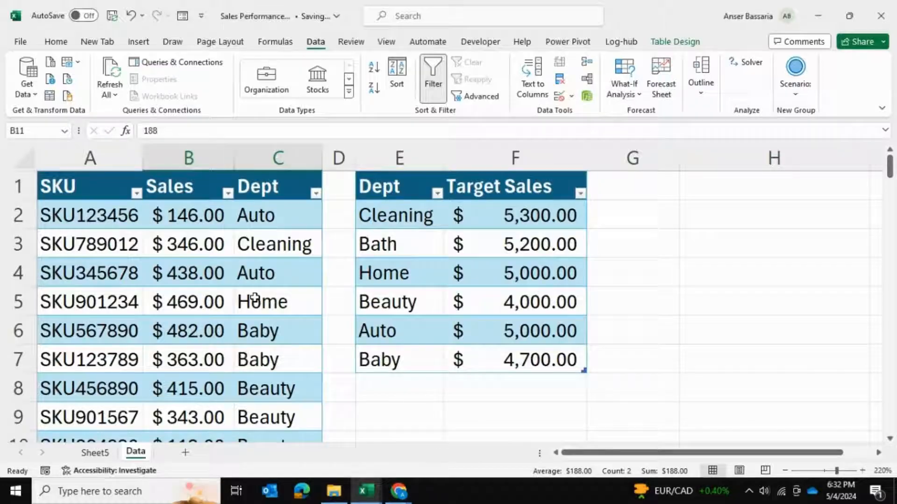
{"action": "left_click", "coordinate": [95, 452]}
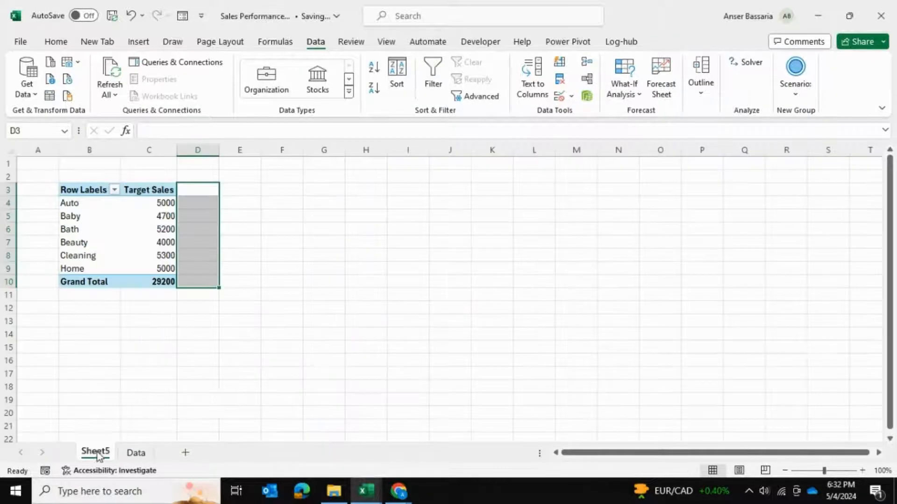
Step: Add SALES_BY_SKU Sales as a value column and rename Sum of Sales to Sales
{"action": "left_click", "coordinate": [147, 189]}
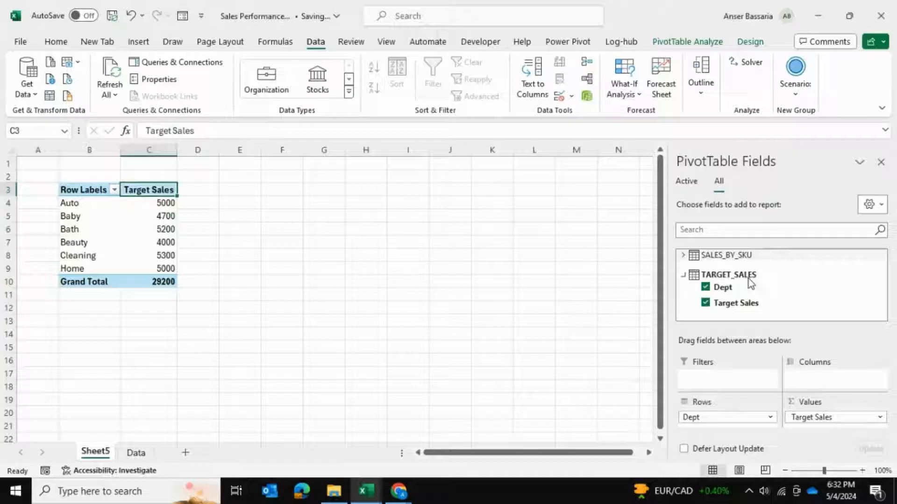
{"action": "mouse_move", "coordinate": [692, 255]}
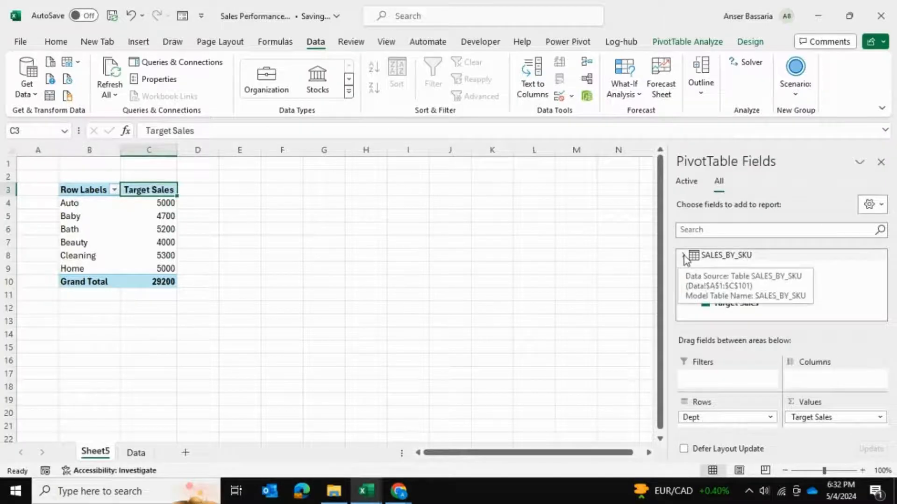
{"action": "left_click", "coordinate": [706, 272]}
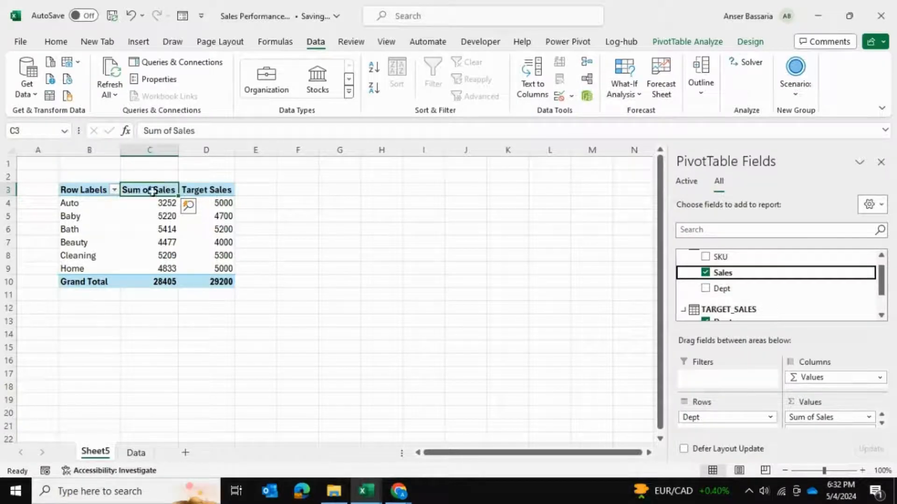
{"action": "left_click", "coordinate": [149, 202]}
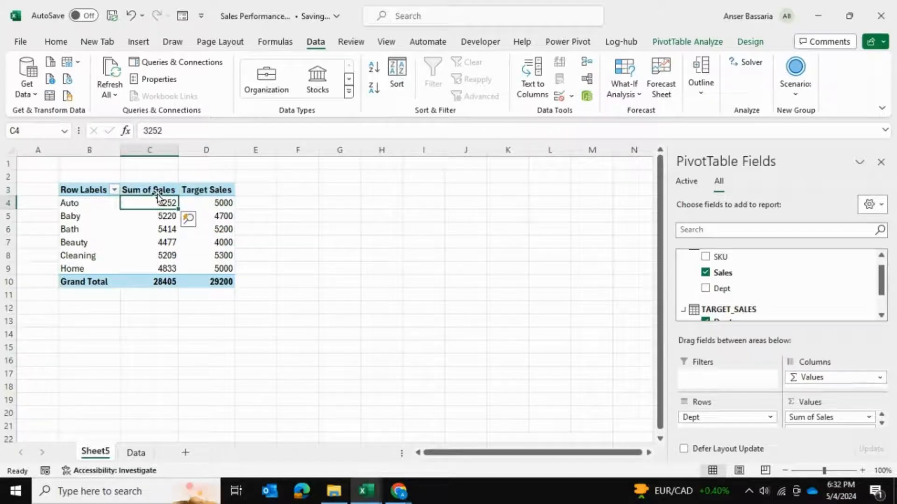
{"action": "left_click", "coordinate": [148, 190]}
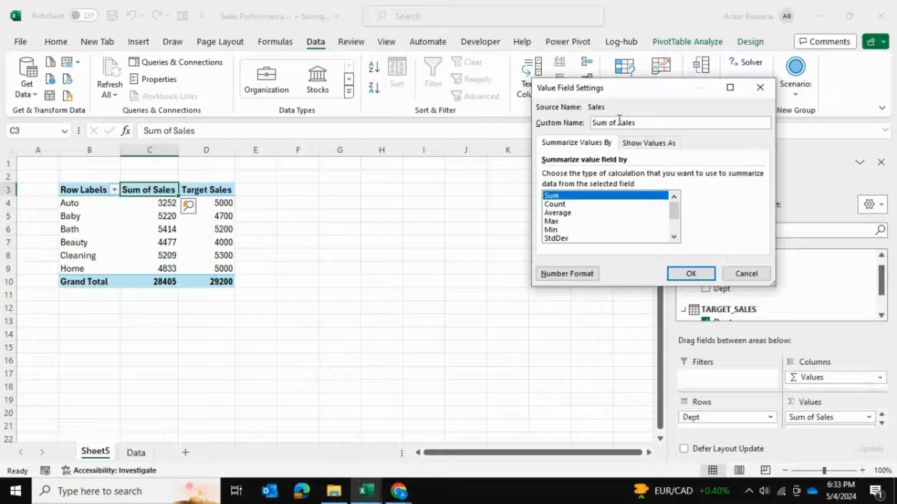
{"action": "left_click", "coordinate": [690, 274]}
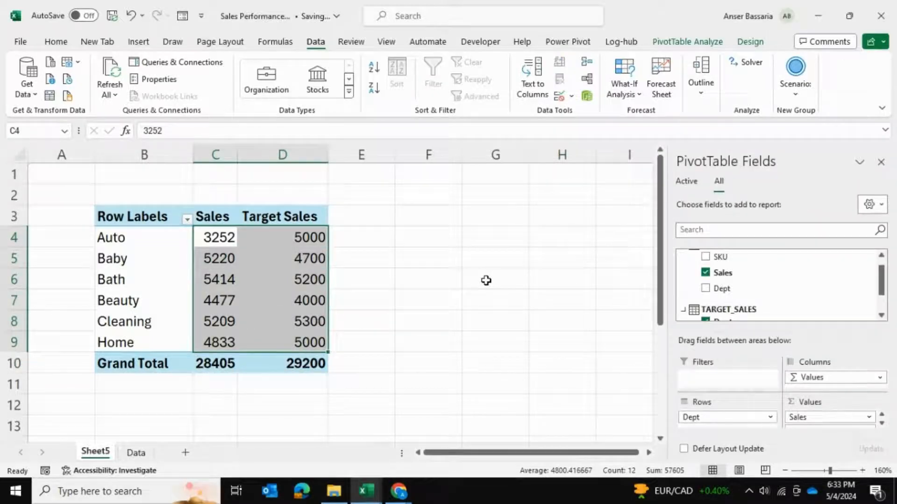
Step: Start a formula-based conditional formatting rule with =$D$4>$C$4 on the value cells
{"action": "left_click", "coordinate": [881, 162]}
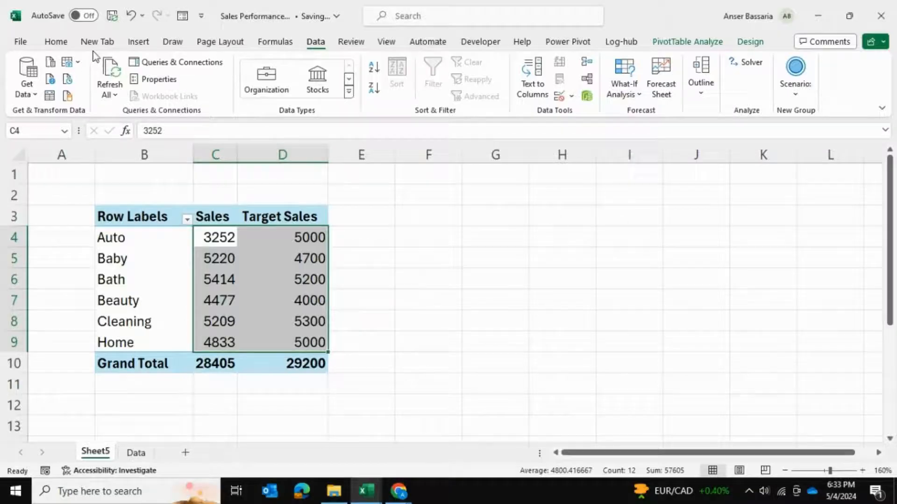
{"action": "left_click", "coordinate": [399, 62]}
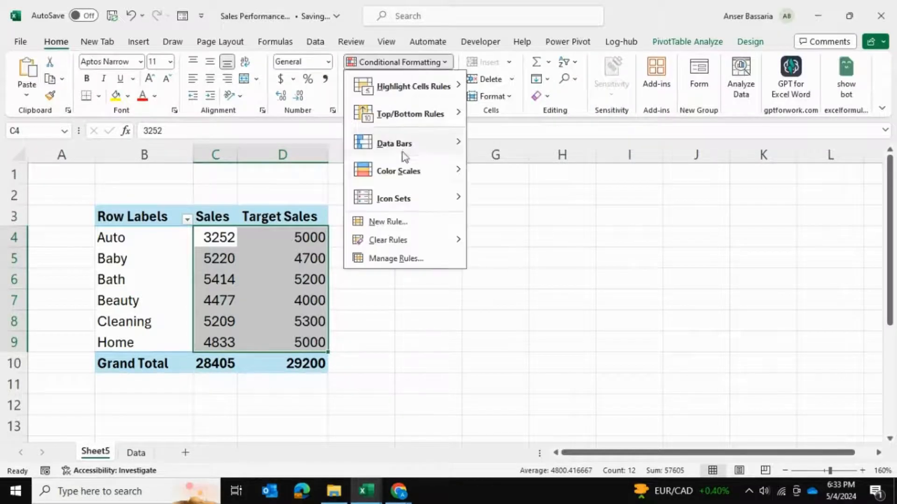
{"action": "left_click", "coordinate": [387, 223]}
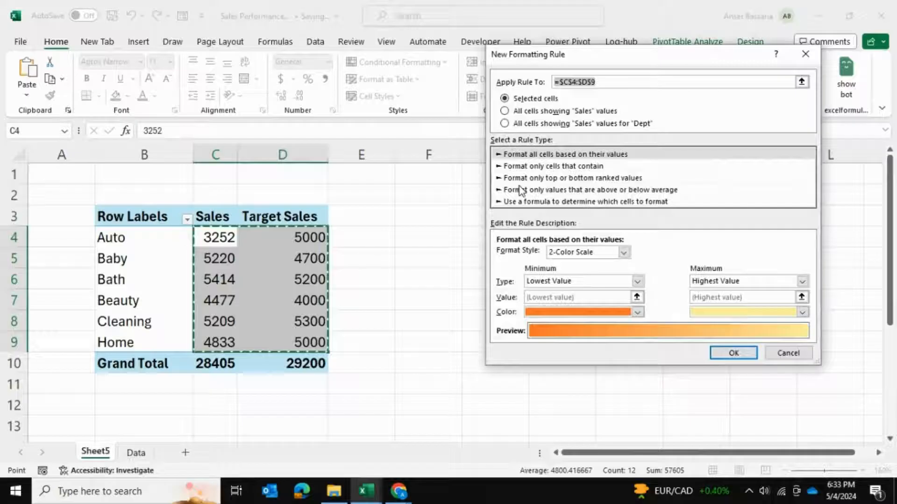
{"action": "left_click", "coordinate": [585, 202]}
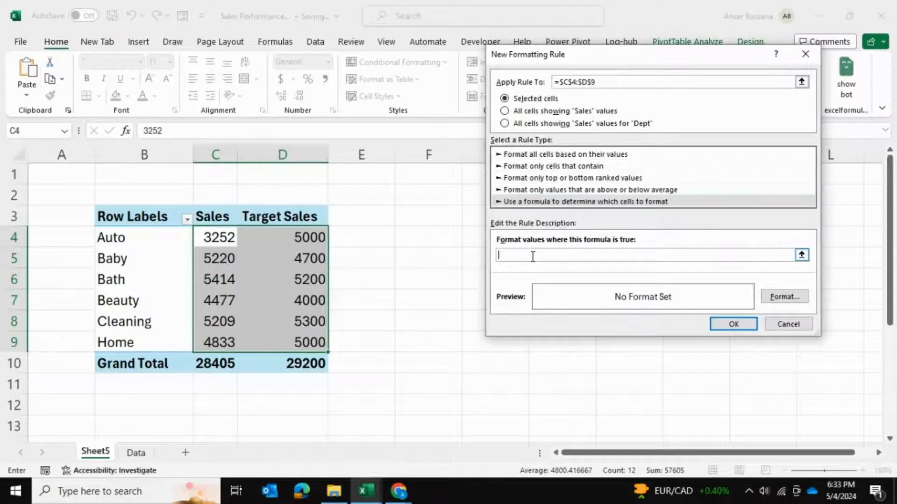
{"action": "type", "text": "="}
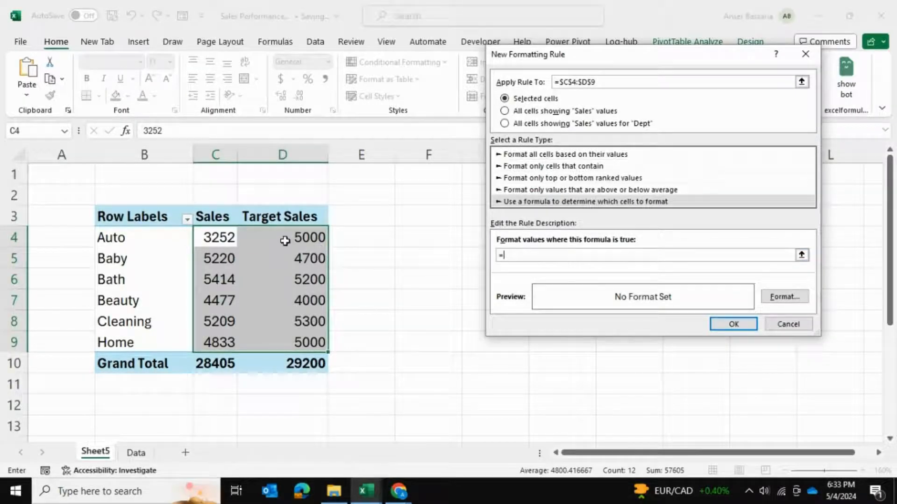
{"action": "type", "text": "$D$4>"}
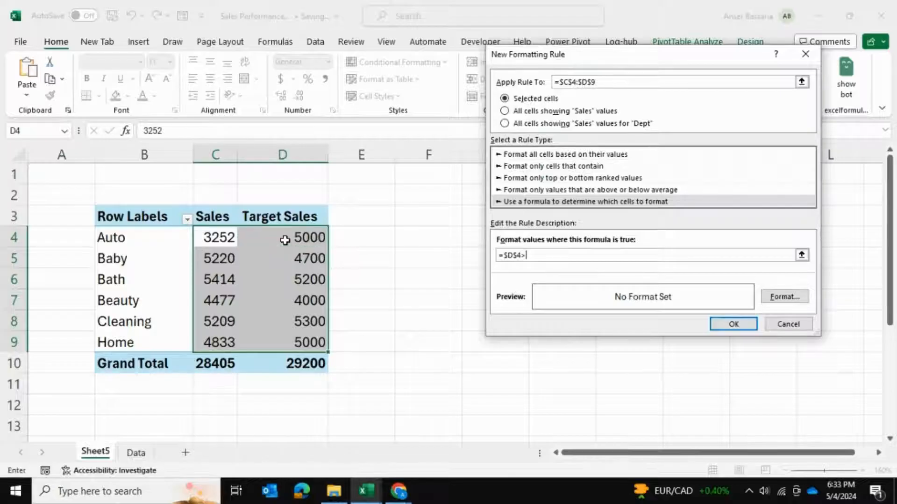
{"action": "left_click", "coordinate": [215, 236]}
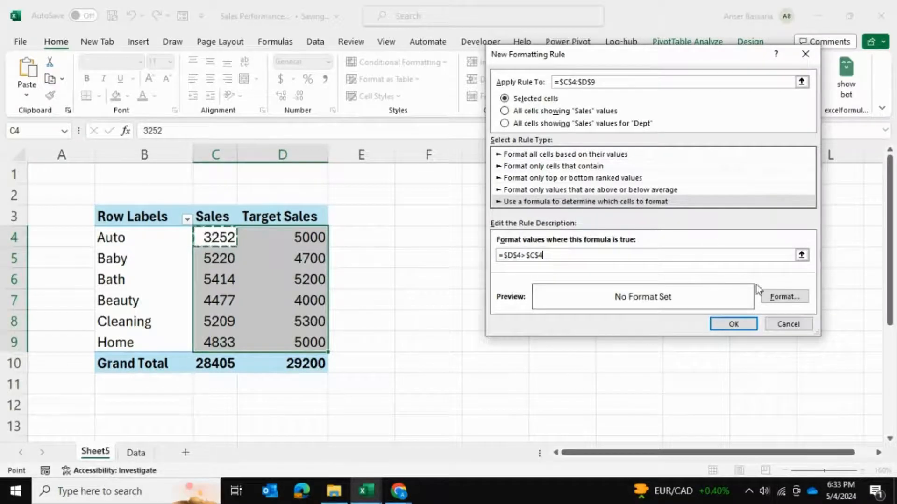
Step: Set the rule's format to a red fill
{"action": "left_click", "coordinate": [784, 297]}
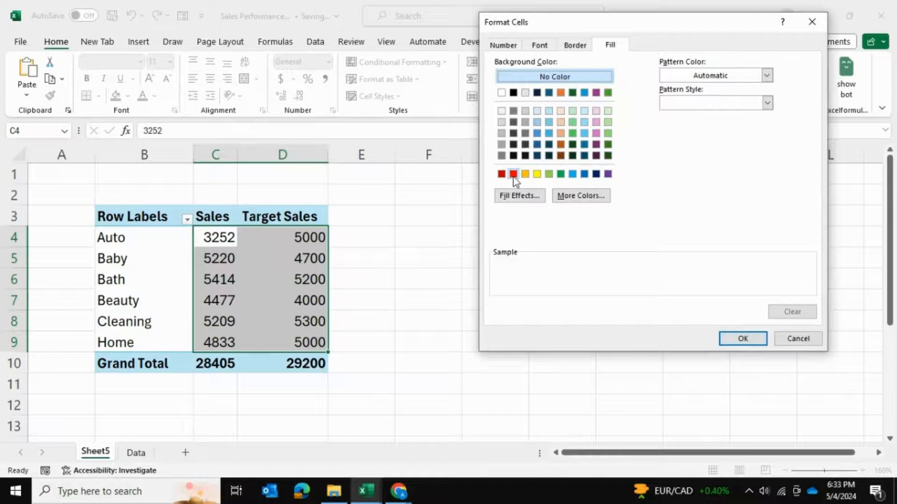
{"action": "left_click", "coordinate": [742, 339]}
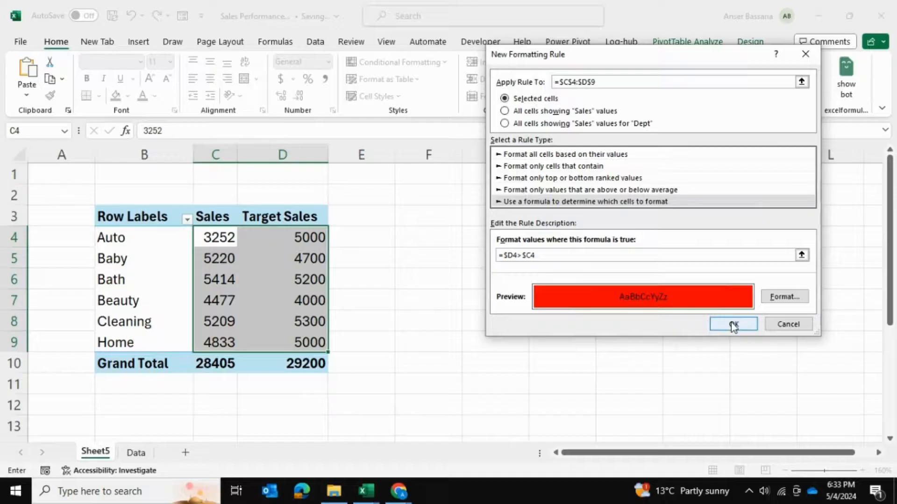
Step: Apply the rule so Auto, Cleaning and Home rows turn red
{"action": "left_click", "coordinate": [734, 324]}
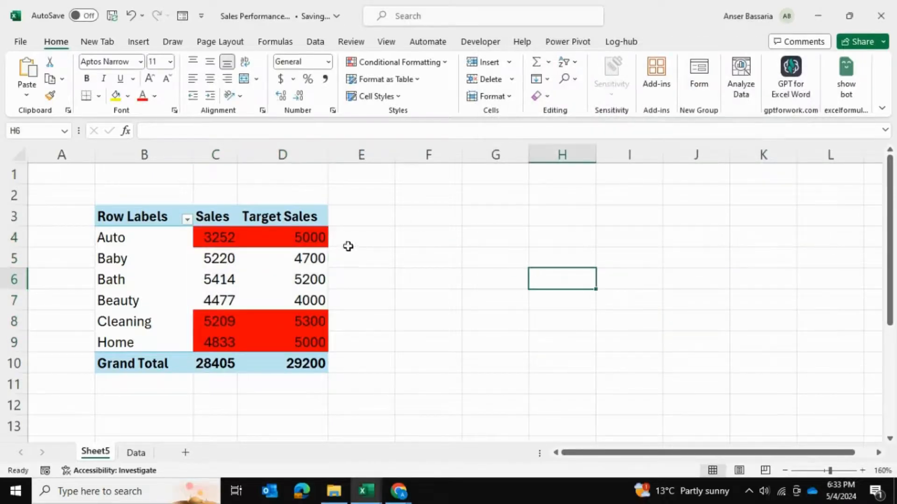
{"action": "mouse_move", "coordinate": [158, 238]}
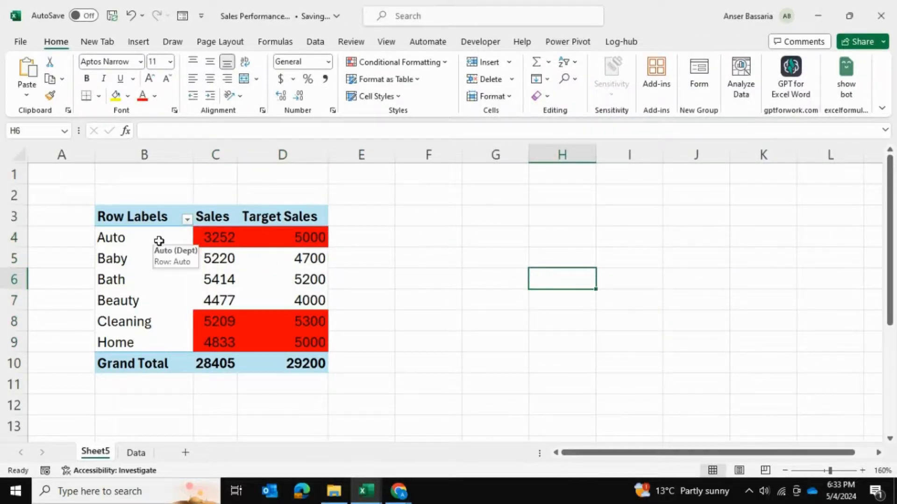
{"action": "mouse_move", "coordinate": [148, 348]}
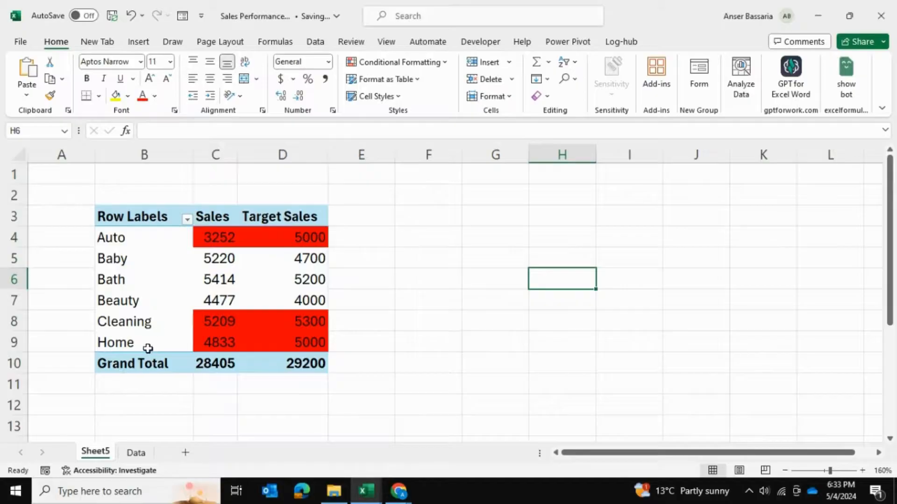
{"action": "mouse_move", "coordinate": [493, 257]}
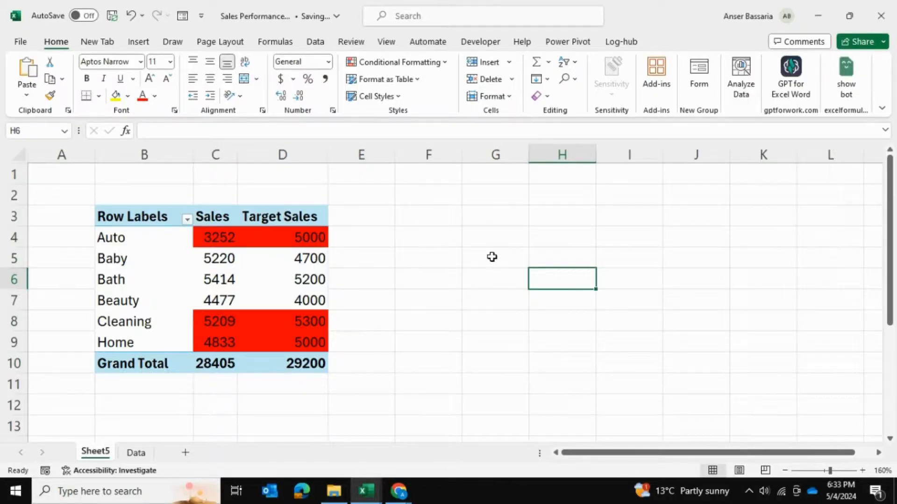